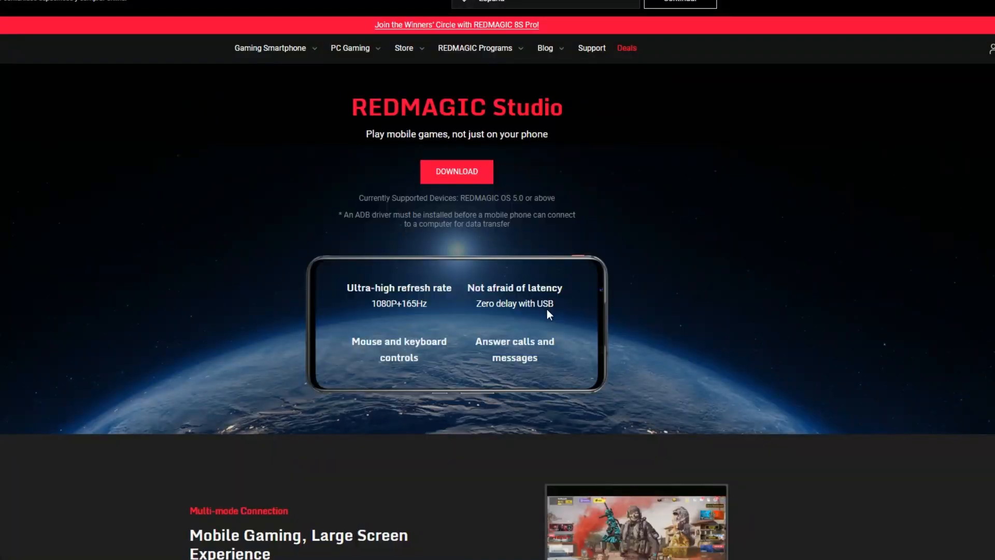
pyautogui.moveTo(865, 334)
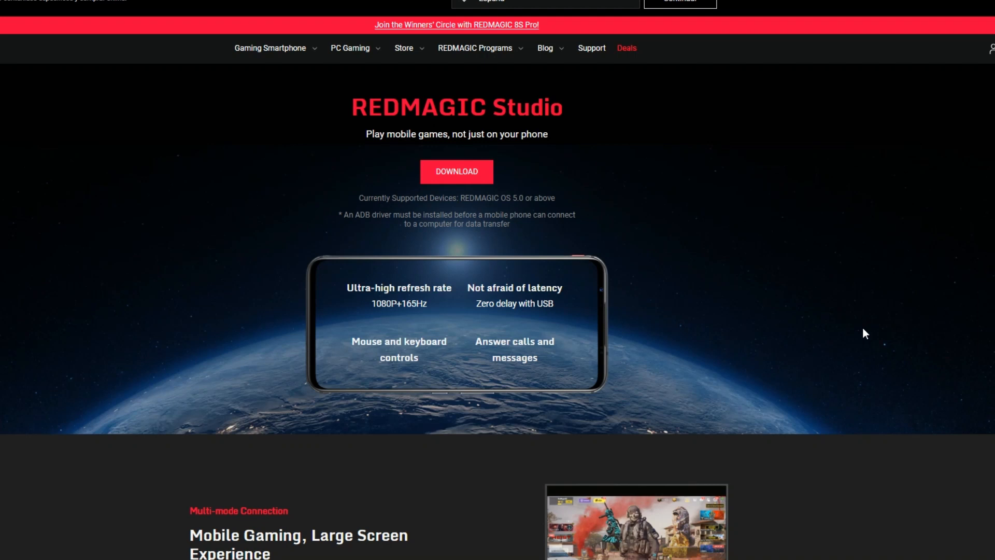
pyautogui.moveTo(520, 234)
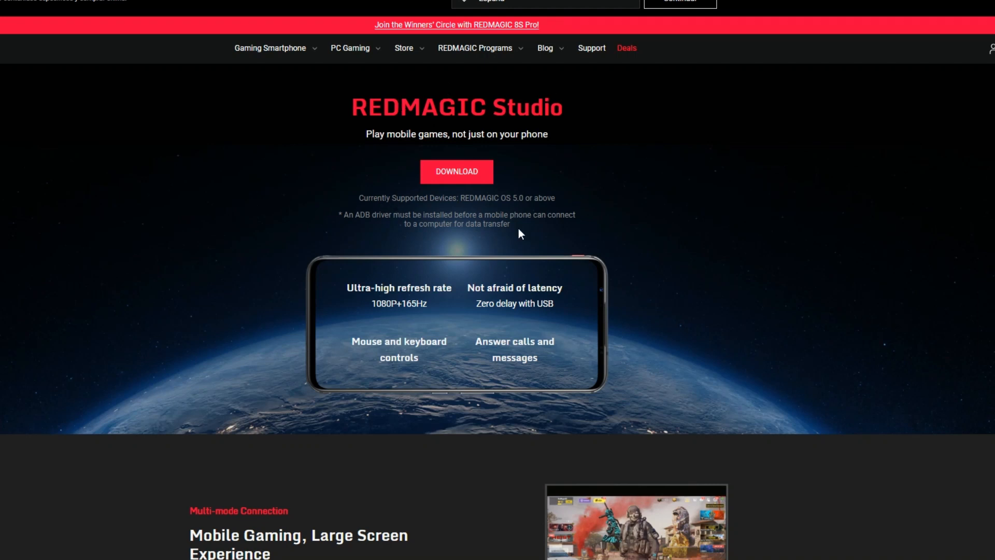
pyautogui.moveTo(398, 83)
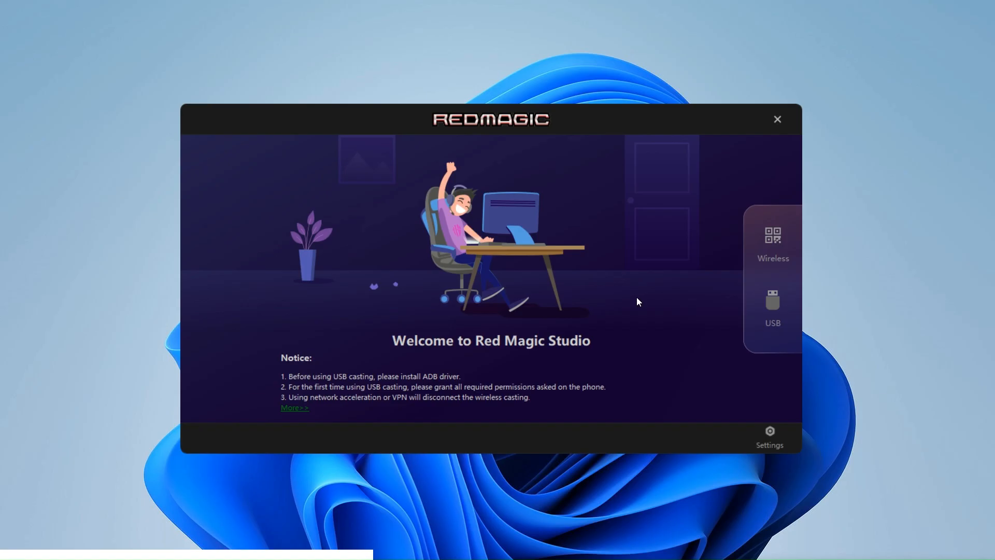
# Review the wireless QR code and USB cable connection options
pyautogui.click(772, 244)
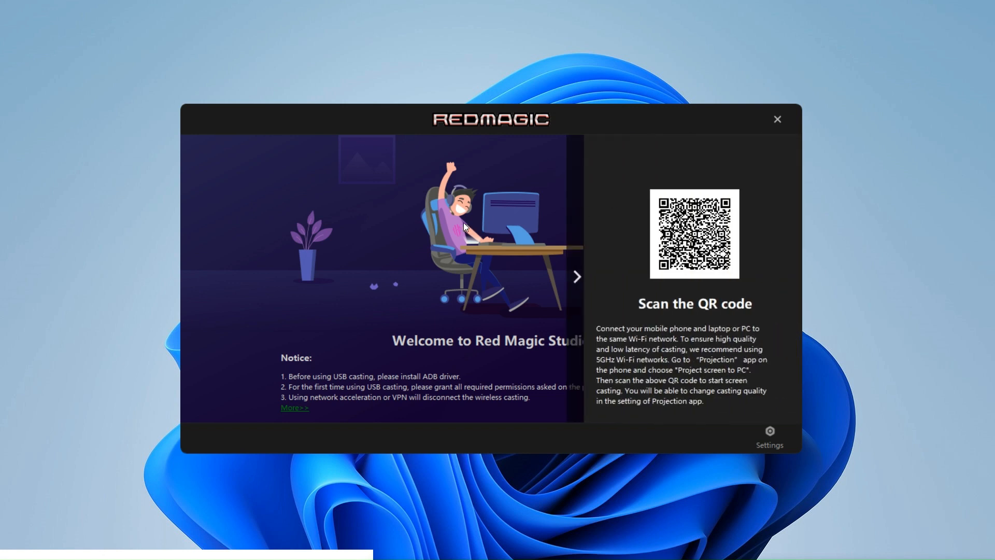
pyautogui.click(575, 276)
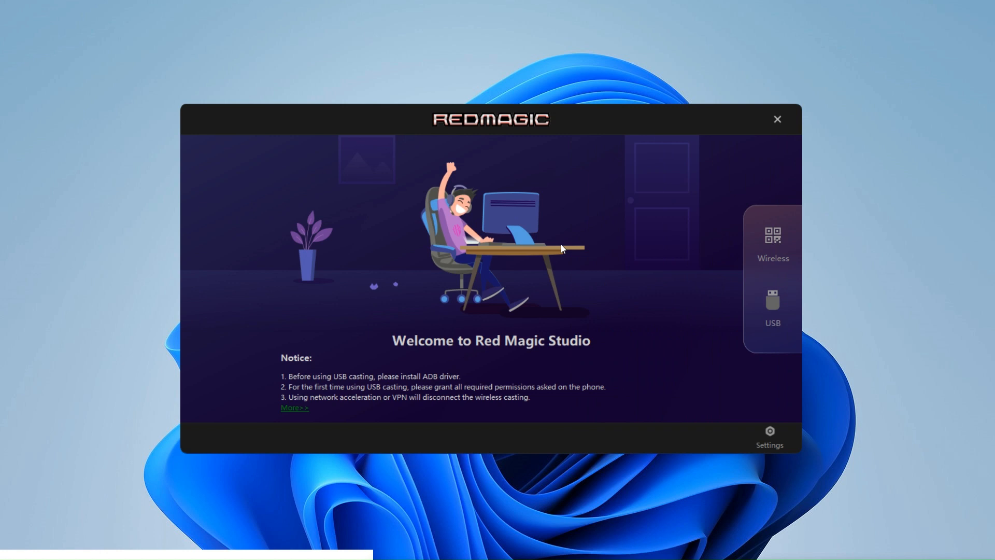
pyautogui.click(772, 310)
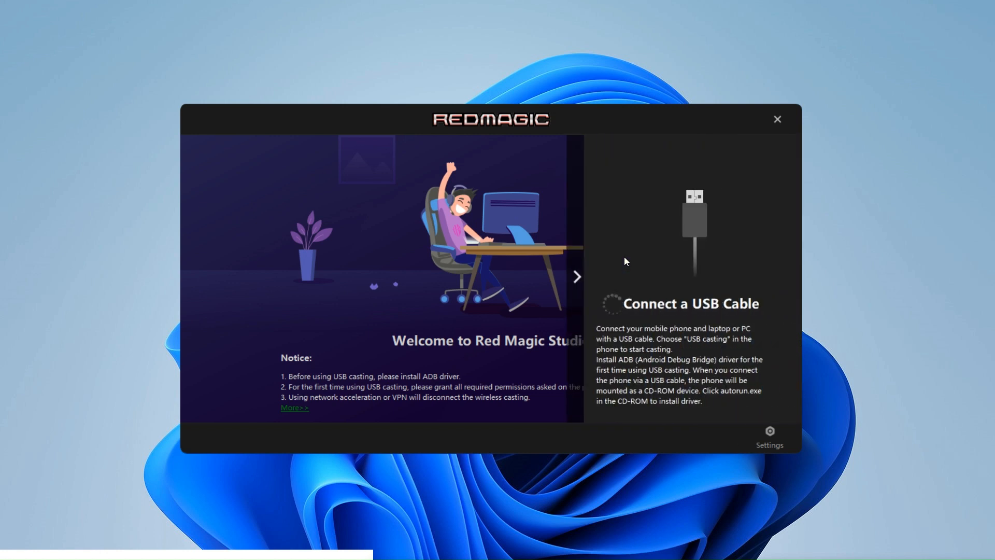
pyautogui.moveTo(631, 236)
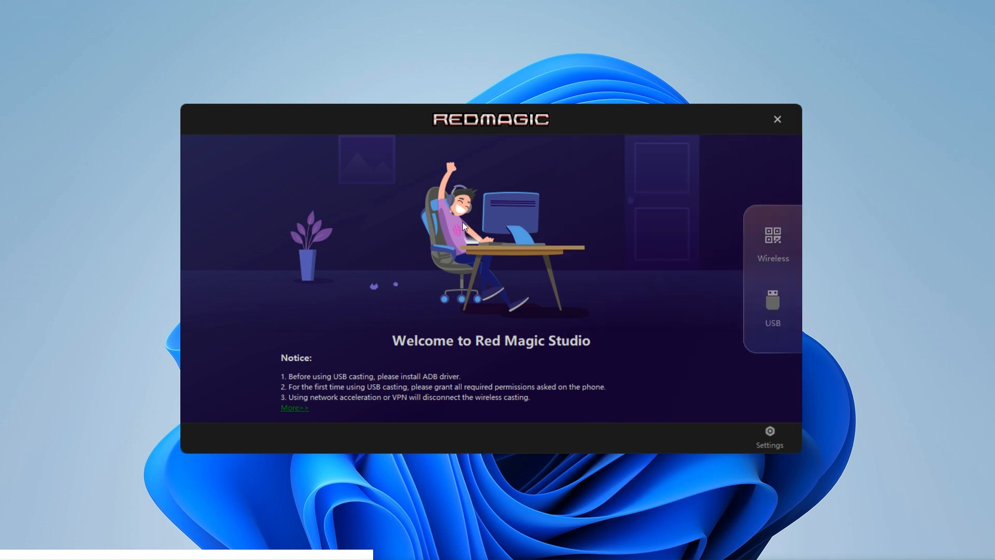
pyautogui.moveTo(464, 226)
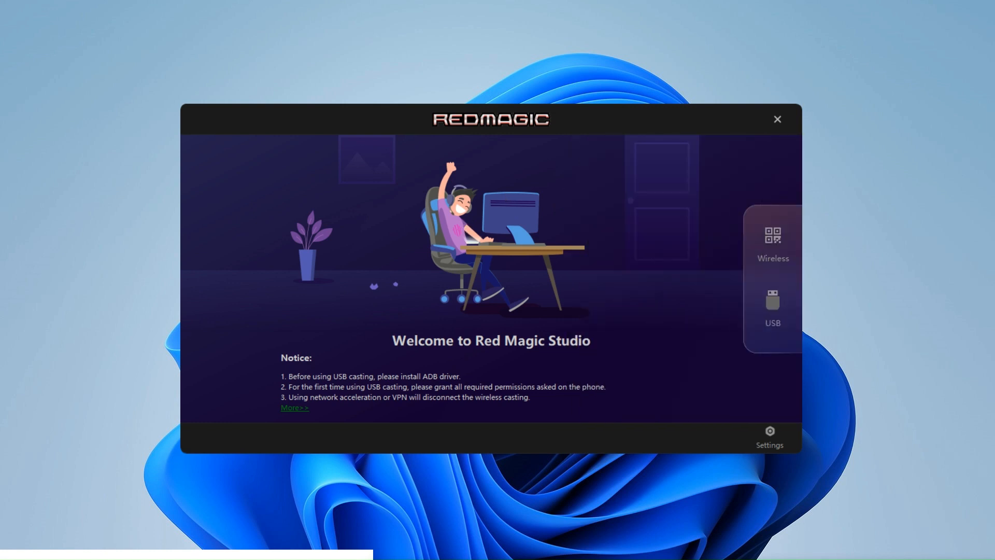
# Set Recording Watermark to Off in Settings, confirm version 1.5.5, and close Settings
pyautogui.click(769, 436)
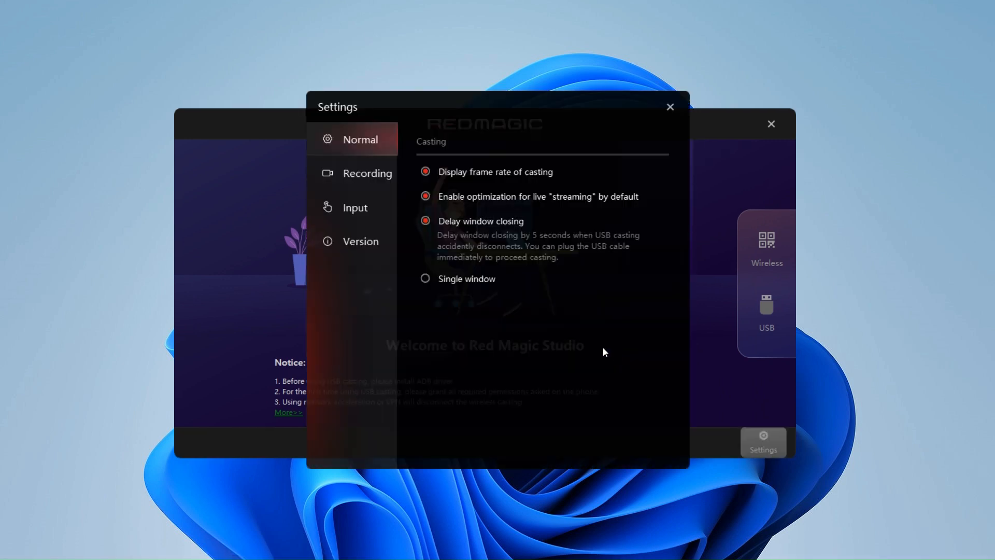
pyautogui.click(367, 173)
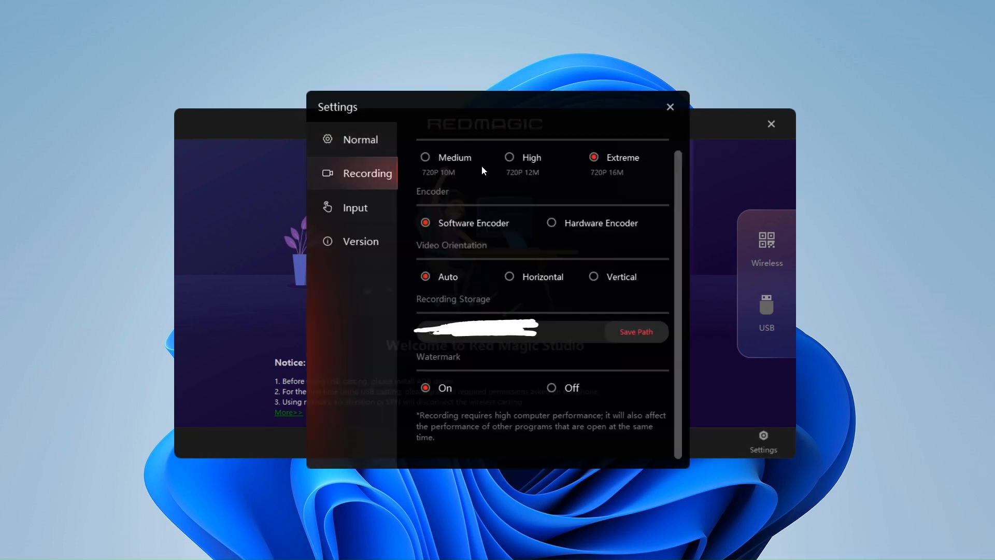
pyautogui.click(551, 388)
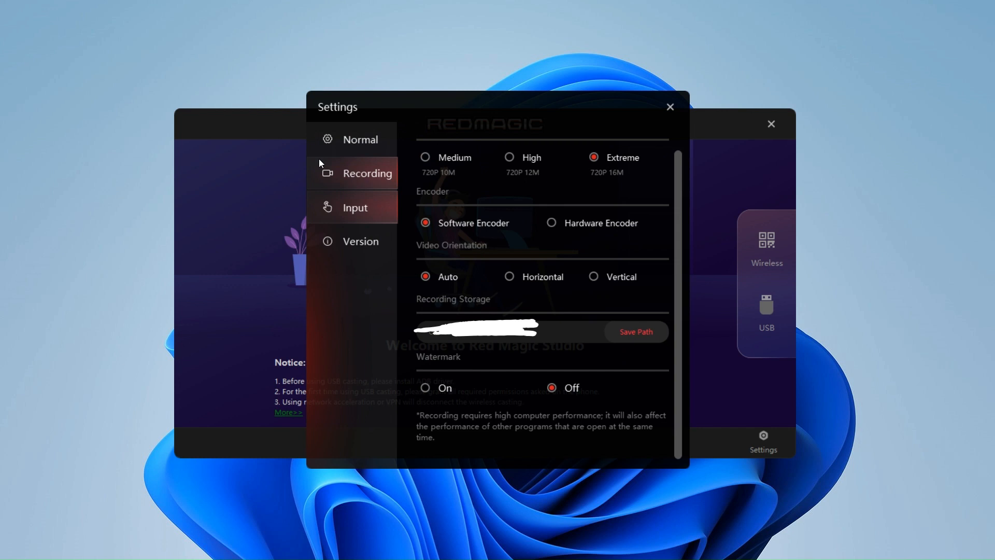
pyautogui.click(361, 241)
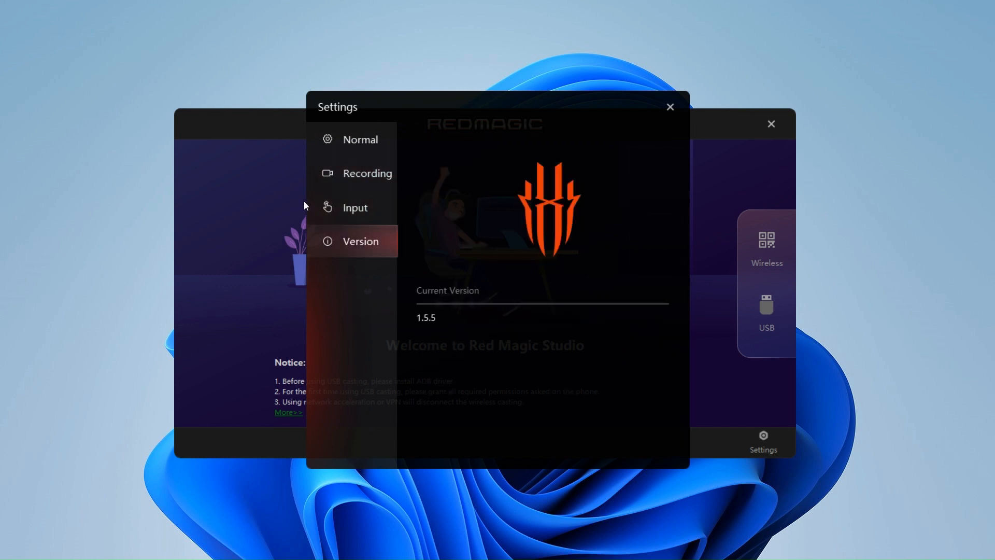
pyautogui.click(670, 106)
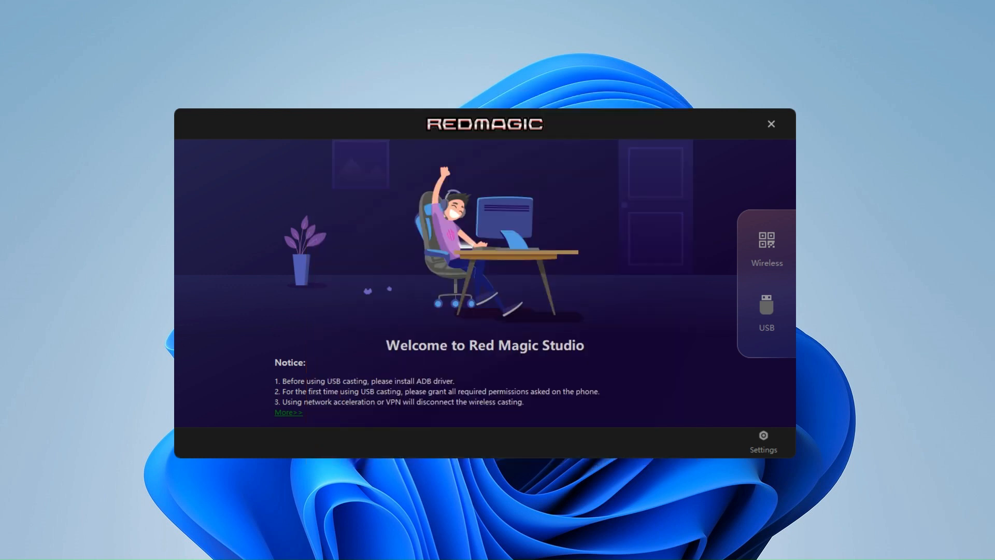